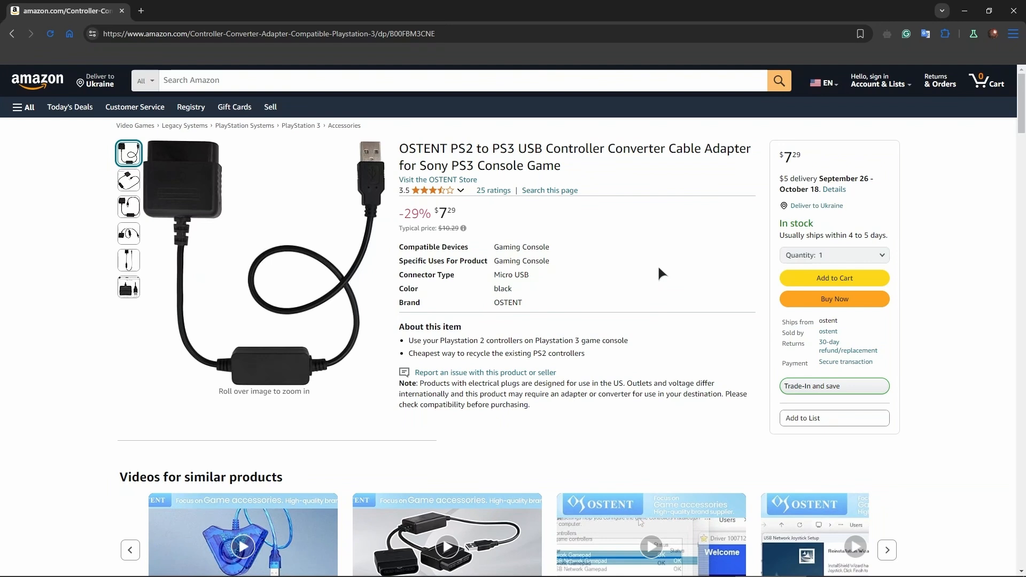
pyautogui.moveTo(608, 304)
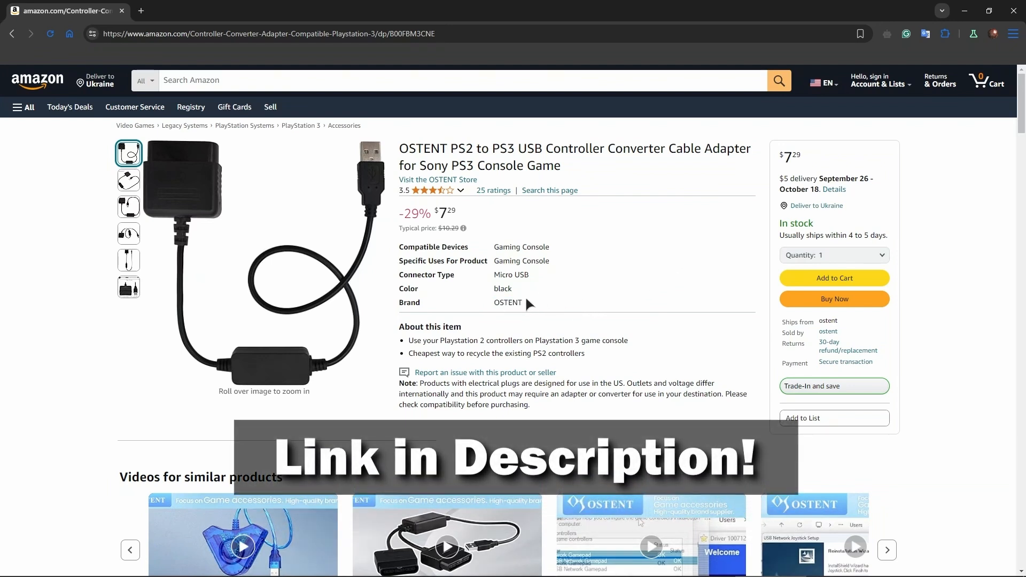
pyautogui.moveTo(550, 299)
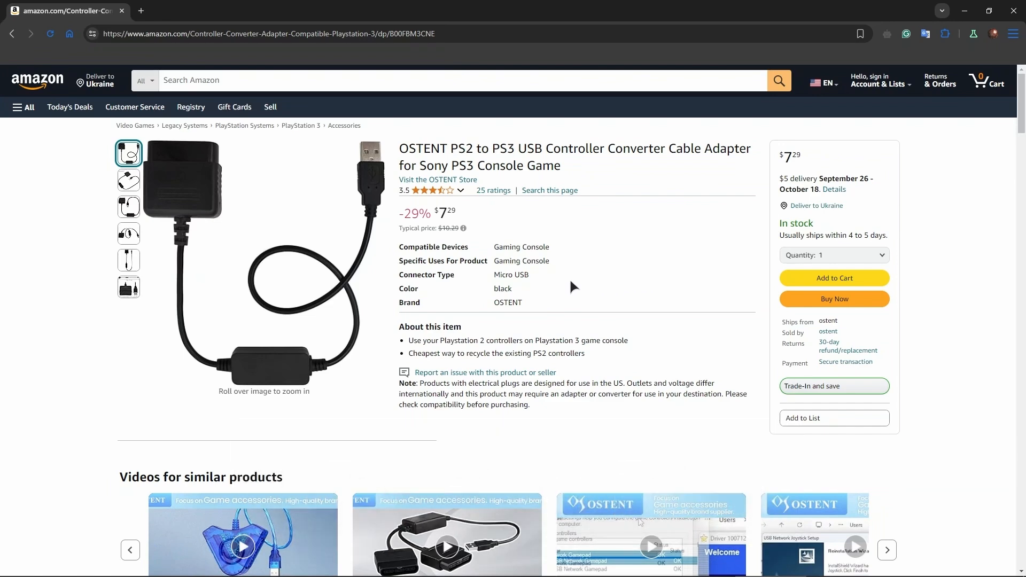
pyautogui.moveTo(723, 275)
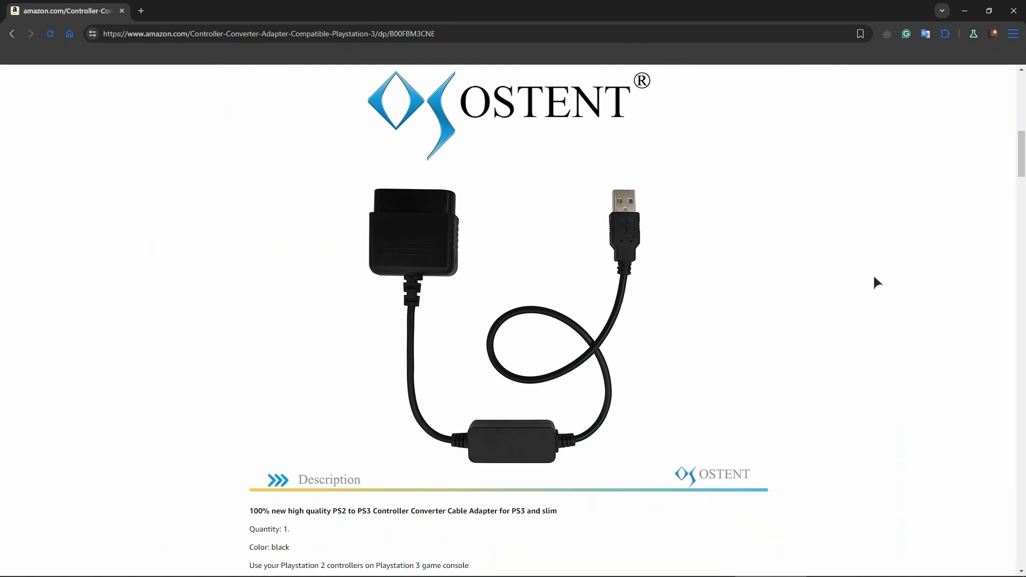
pyautogui.moveTo(268, 289)
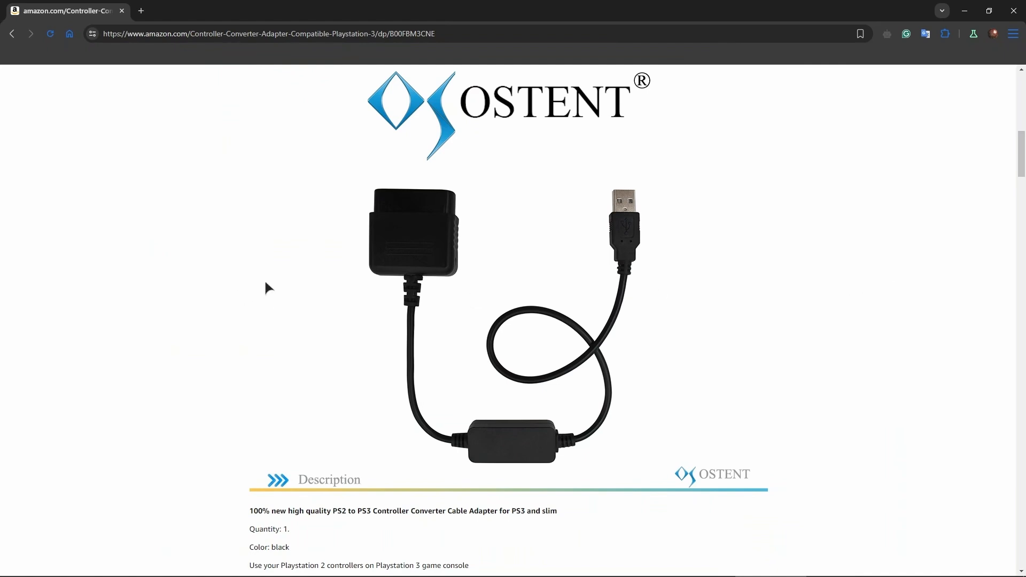
pyautogui.moveTo(434, 267)
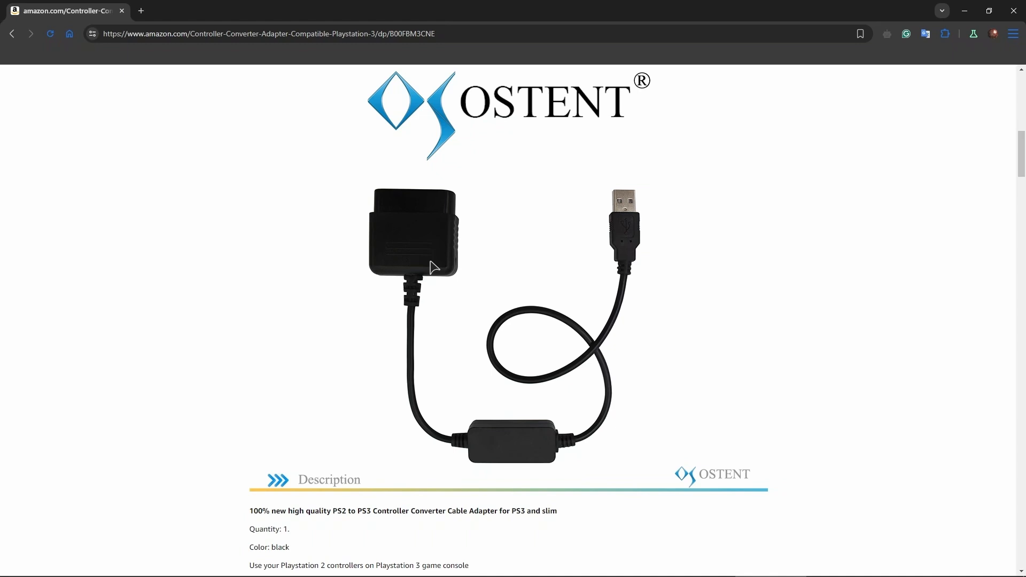
pyautogui.moveTo(408, 172)
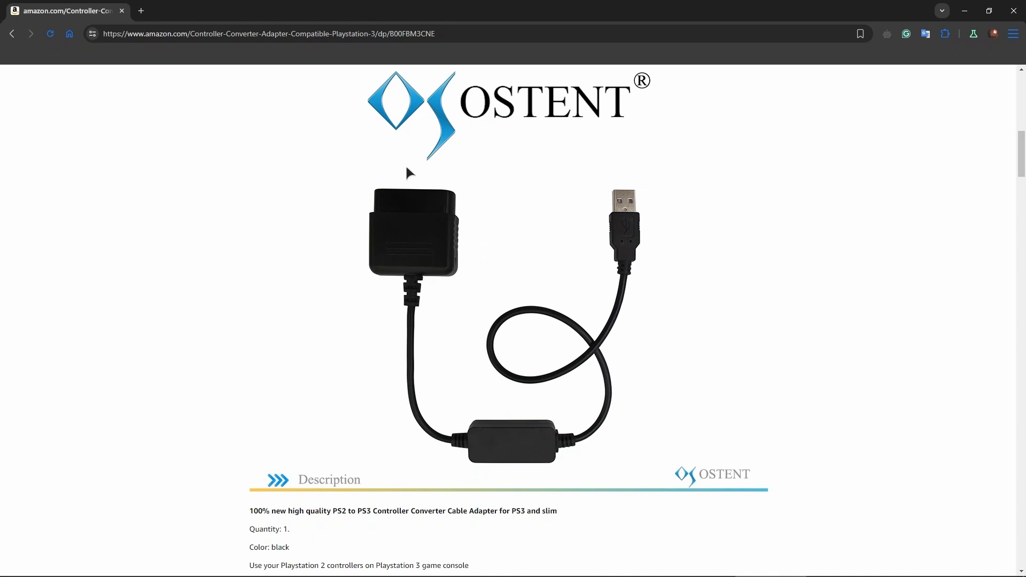
pyautogui.moveTo(454, 256)
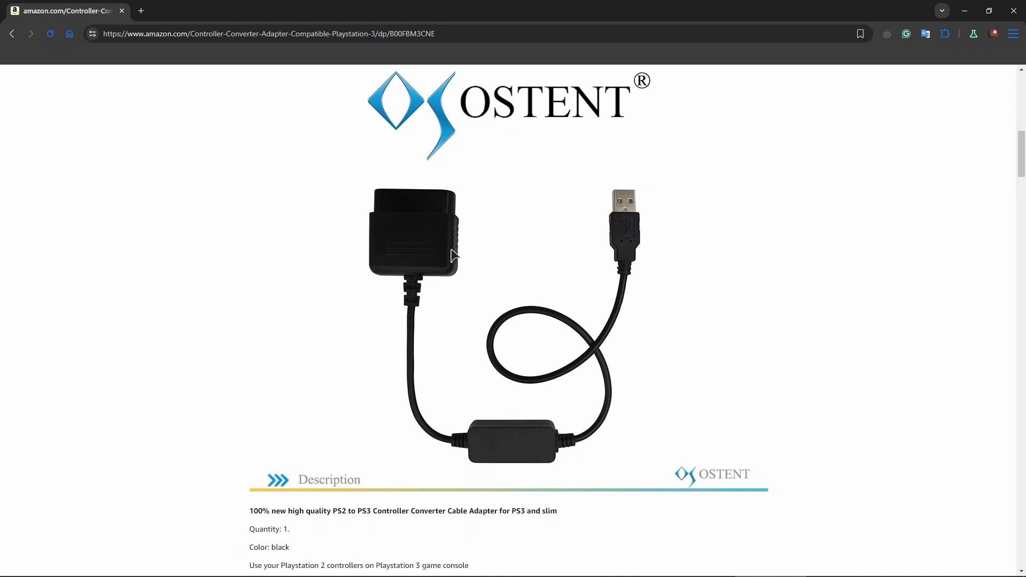
pyautogui.moveTo(638, 175)
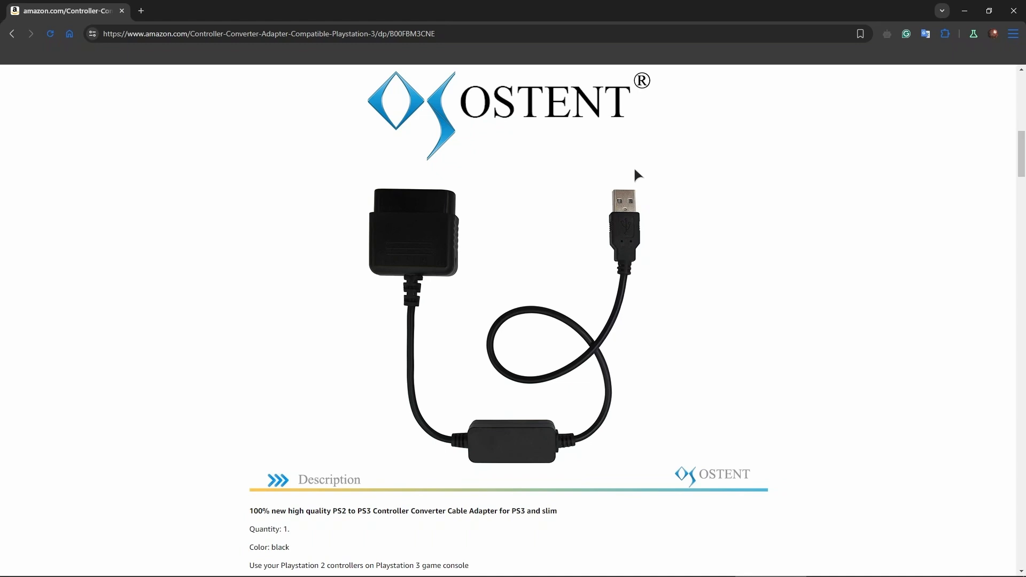
pyautogui.moveTo(661, 216)
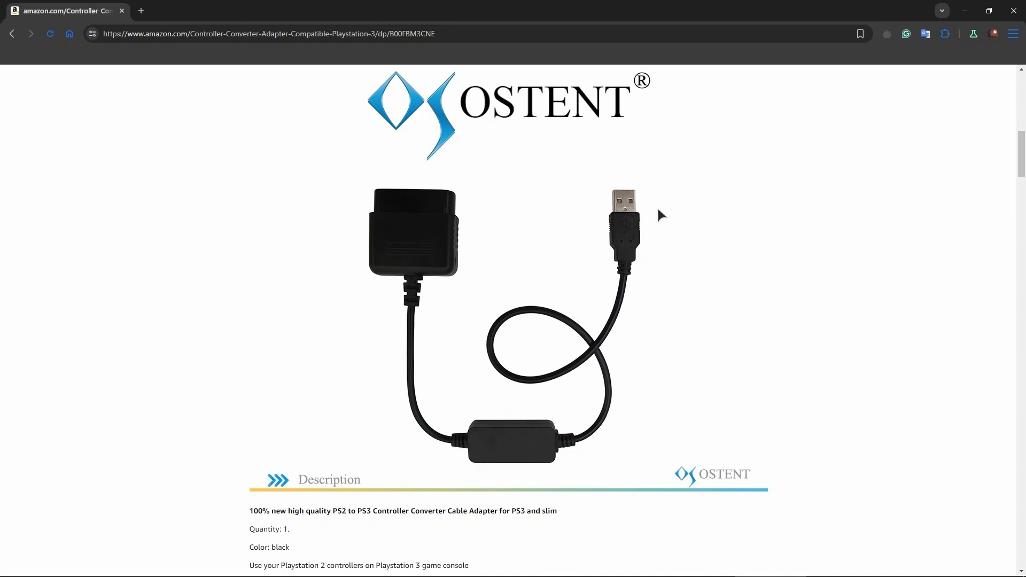
pyautogui.moveTo(650, 207)
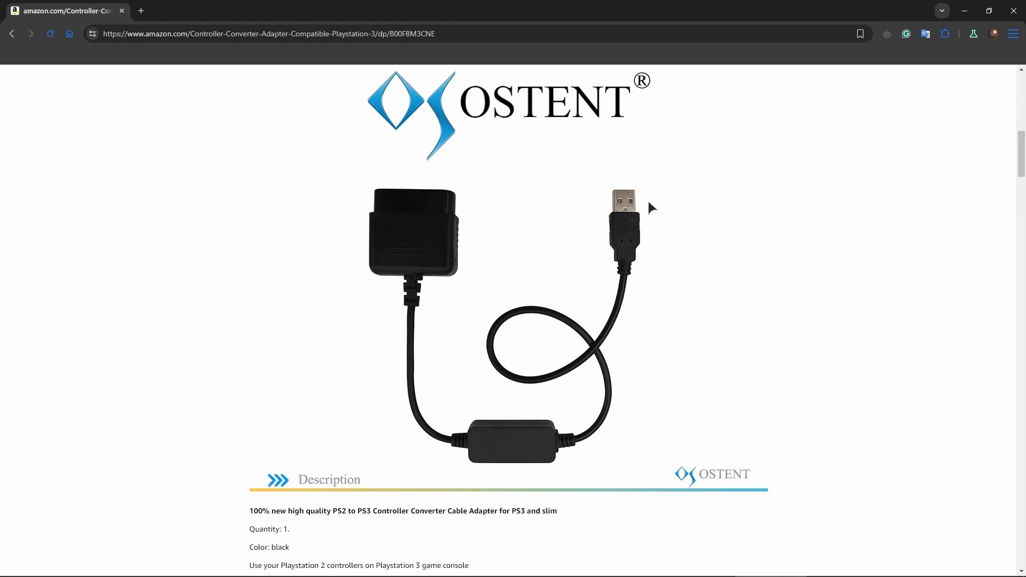
pyautogui.moveTo(636, 240)
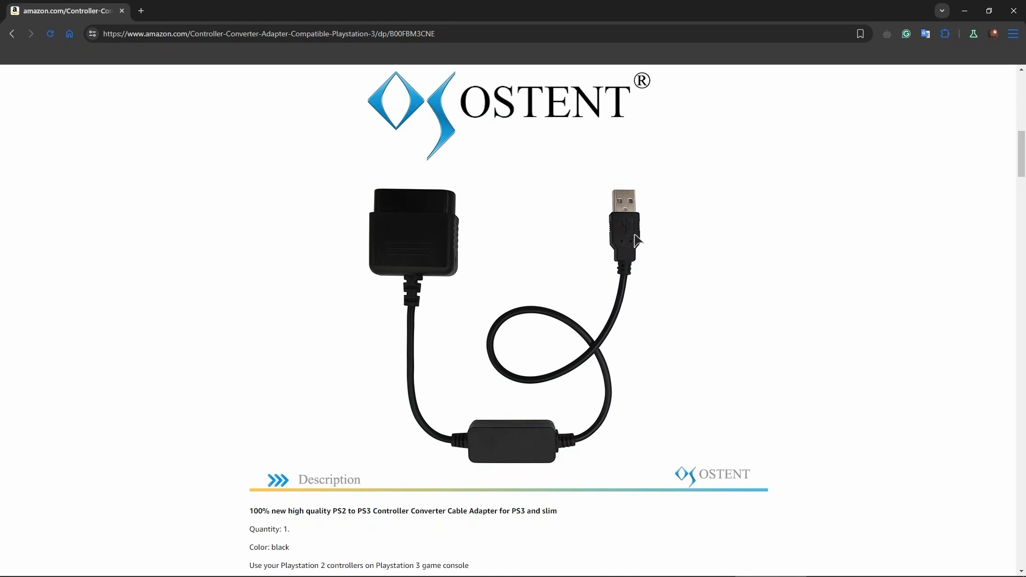
pyautogui.moveTo(632, 234)
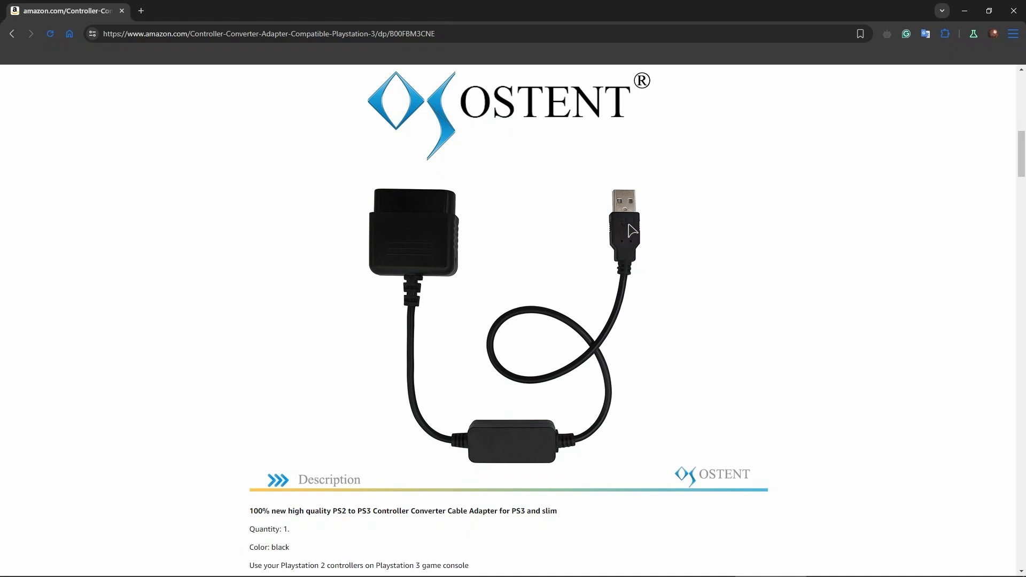
pyautogui.moveTo(644, 240)
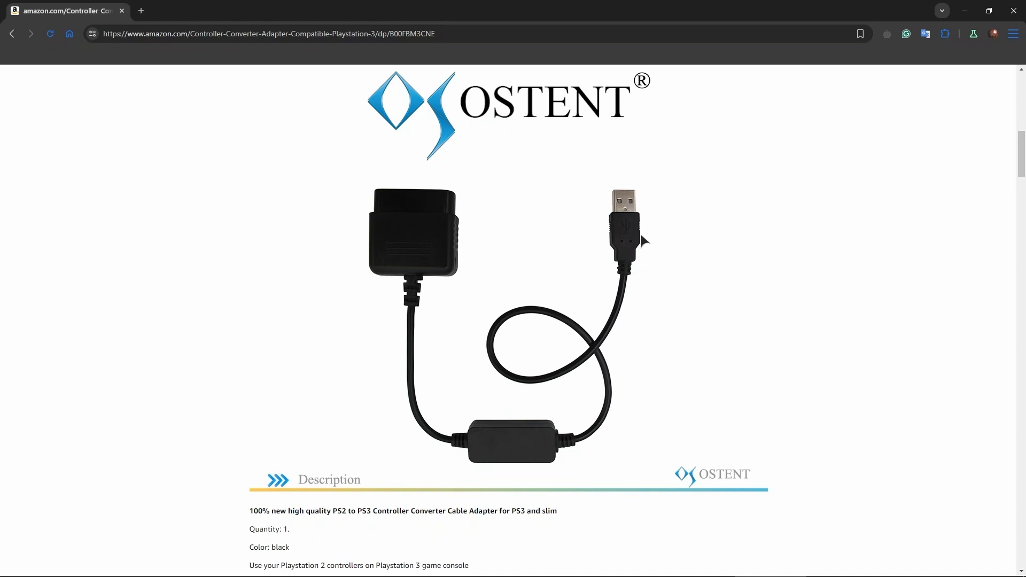
pyautogui.moveTo(678, 286)
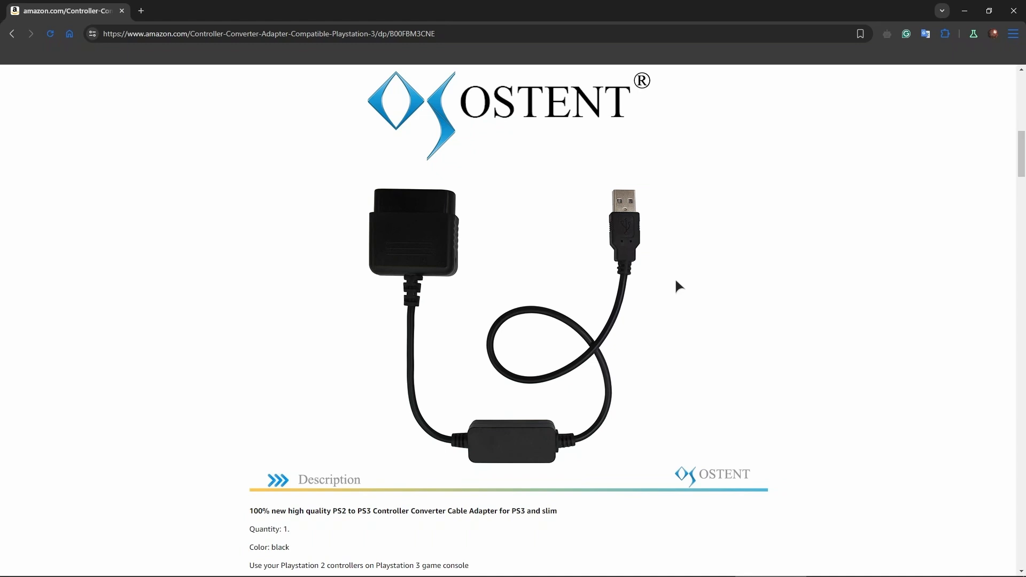
pyautogui.moveTo(743, 267)
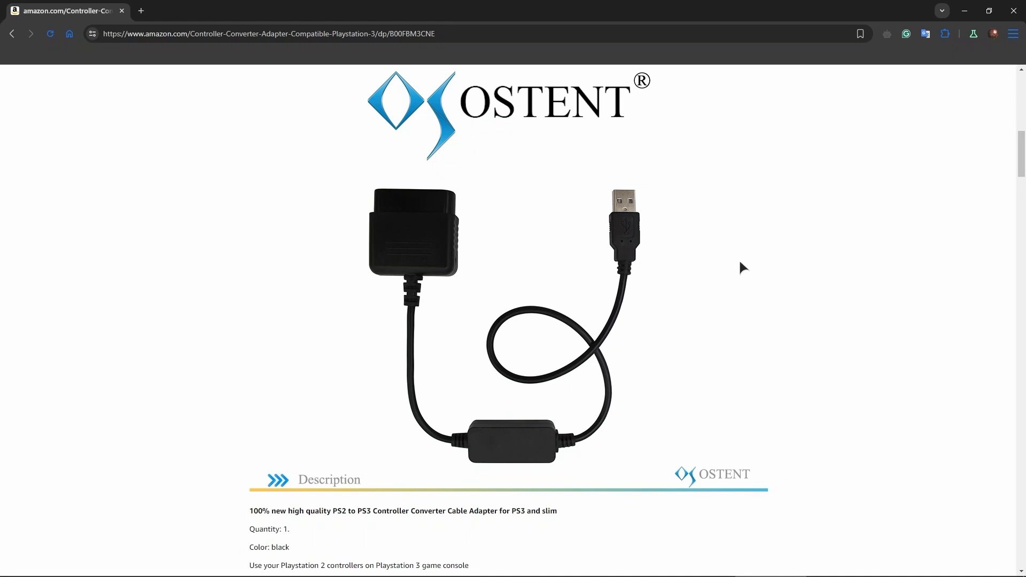
pyautogui.moveTo(645, 236)
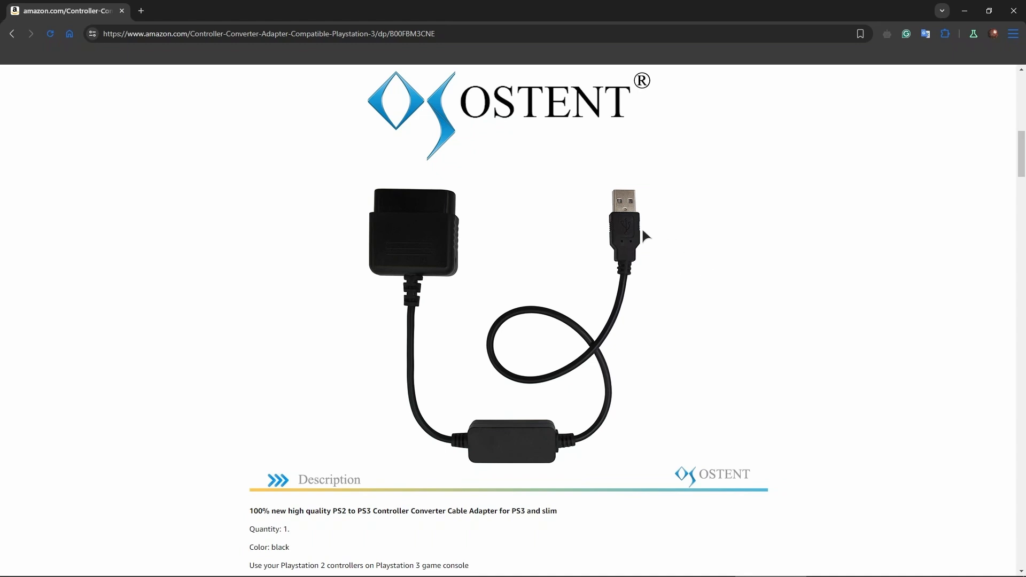
pyautogui.moveTo(679, 236)
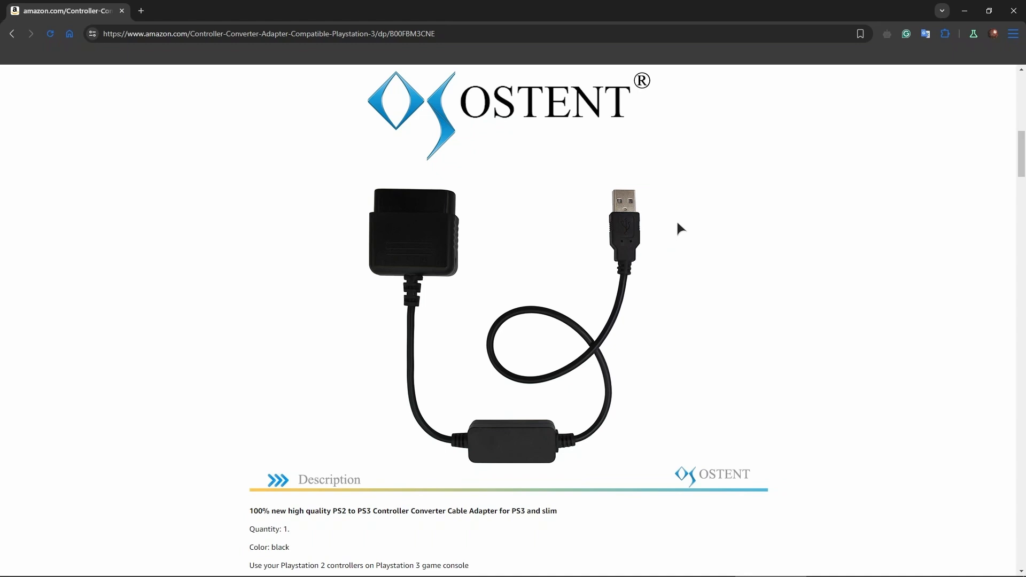
pyautogui.moveTo(686, 238)
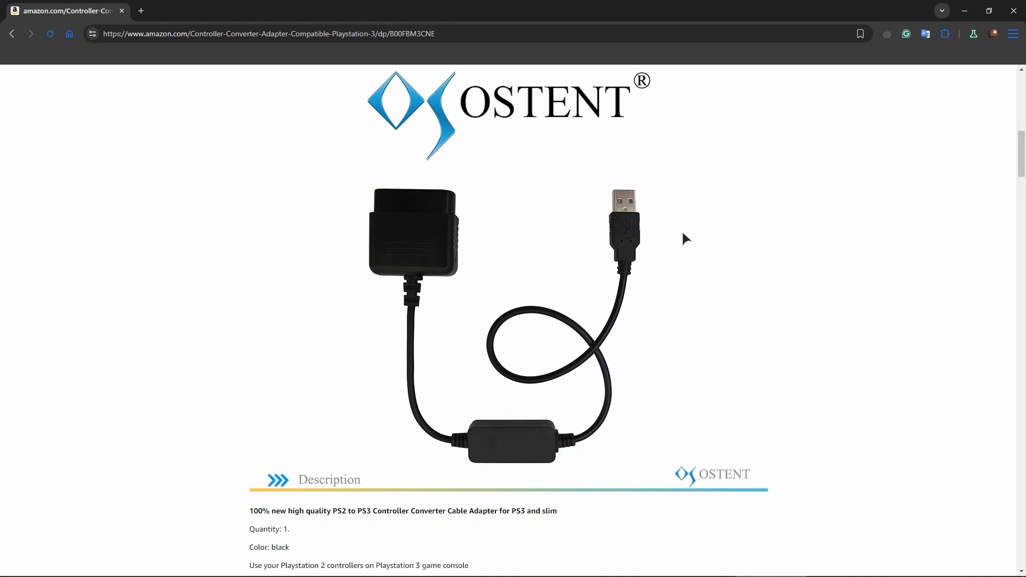
pyautogui.moveTo(680, 234)
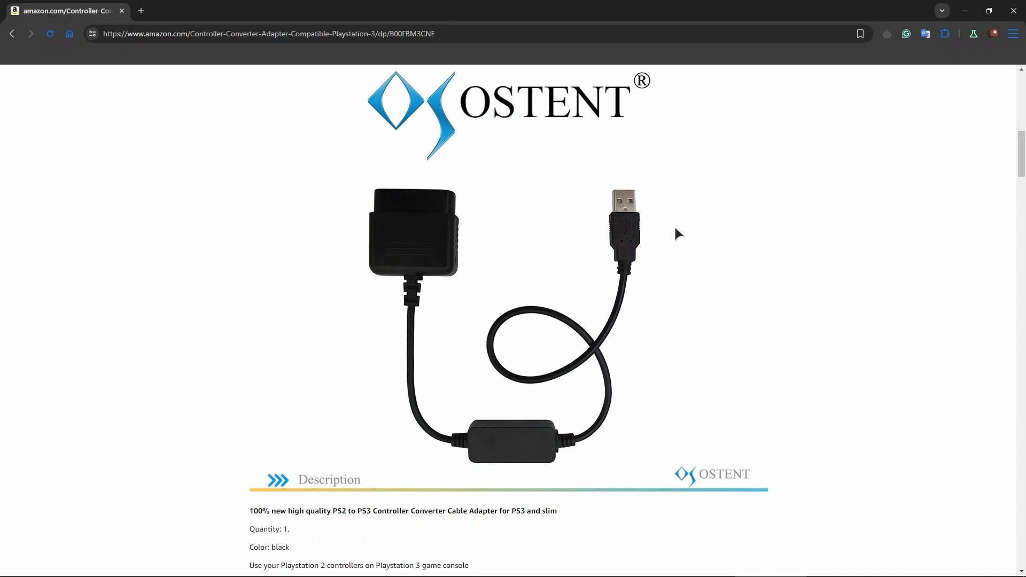
pyautogui.moveTo(665, 225)
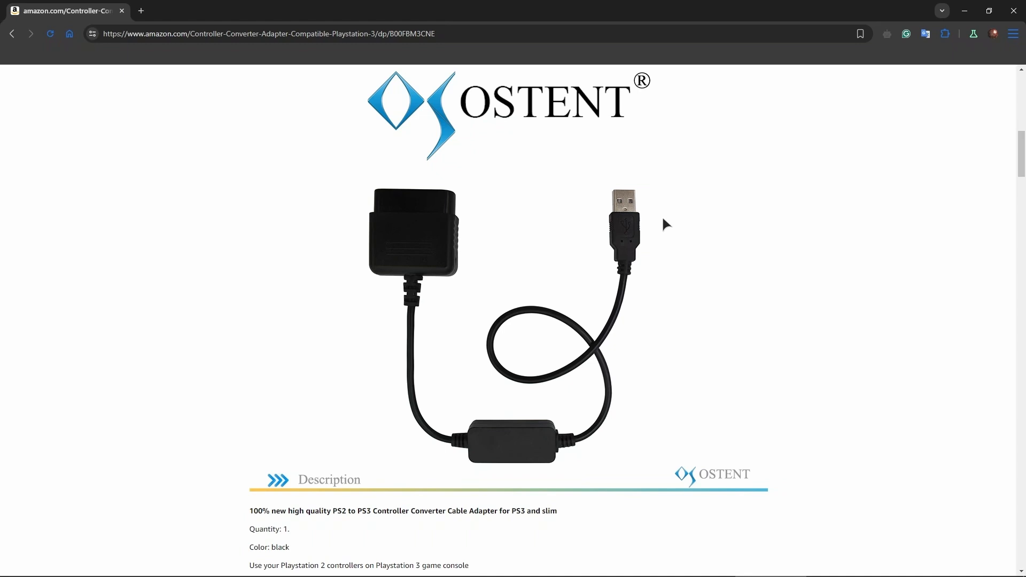
pyautogui.moveTo(634, 236)
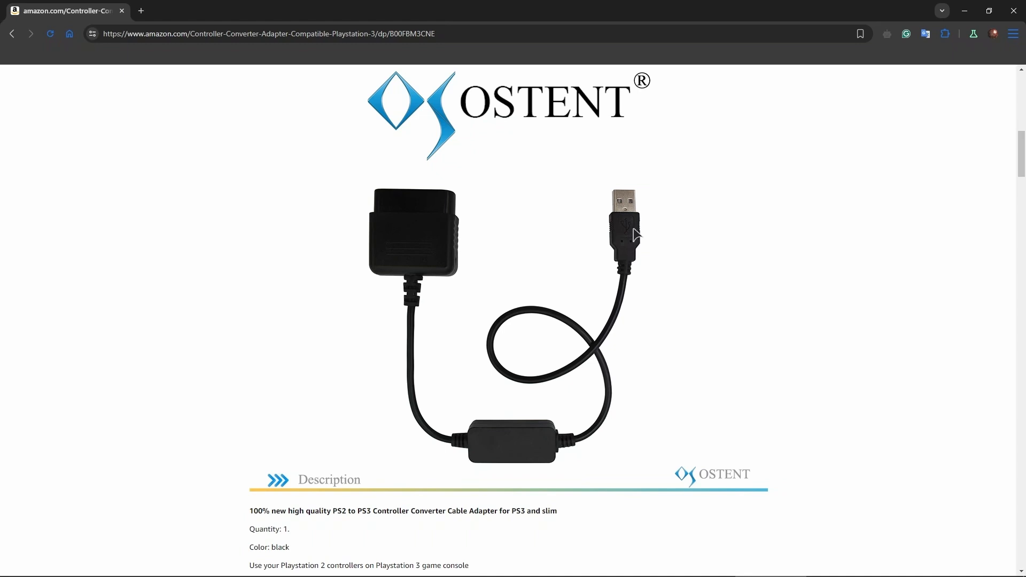
pyautogui.moveTo(646, 264)
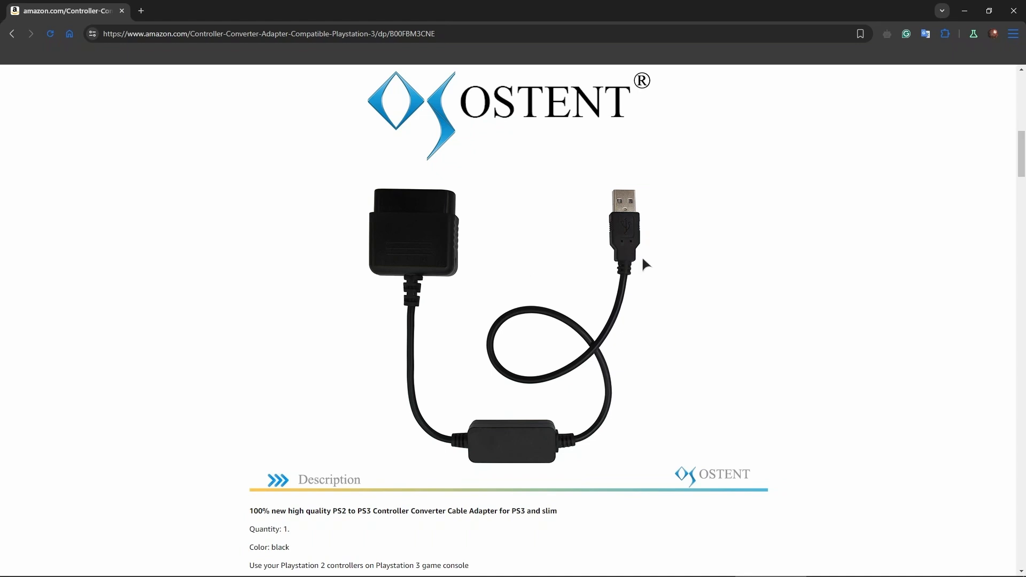
pyautogui.moveTo(656, 225)
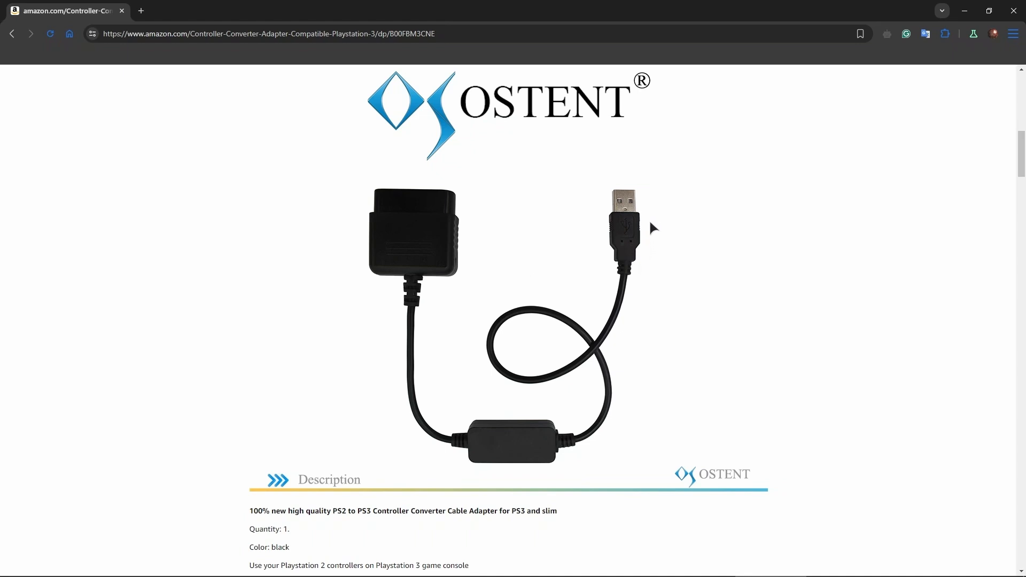
pyautogui.moveTo(652, 230)
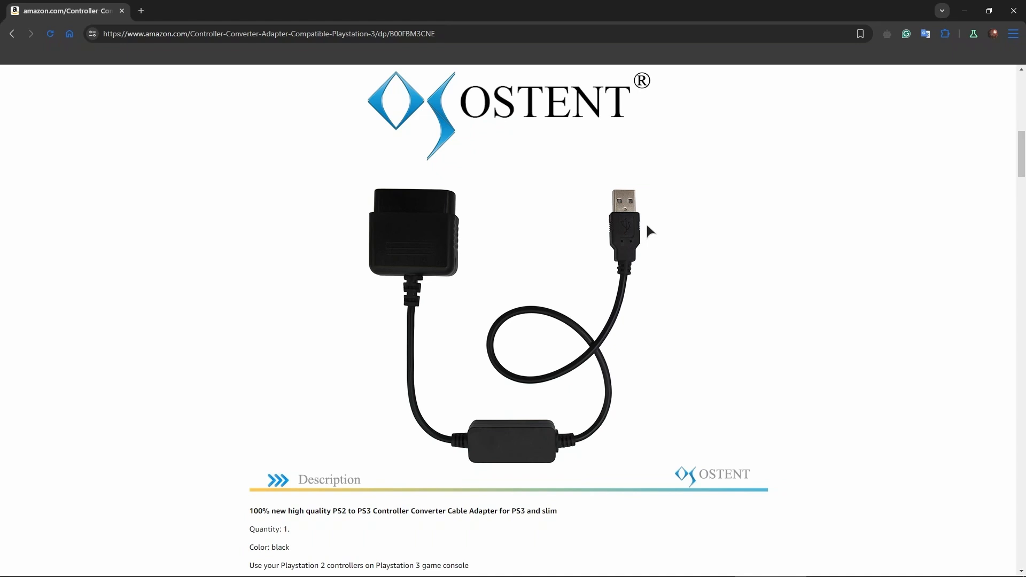
pyautogui.moveTo(606, 280)
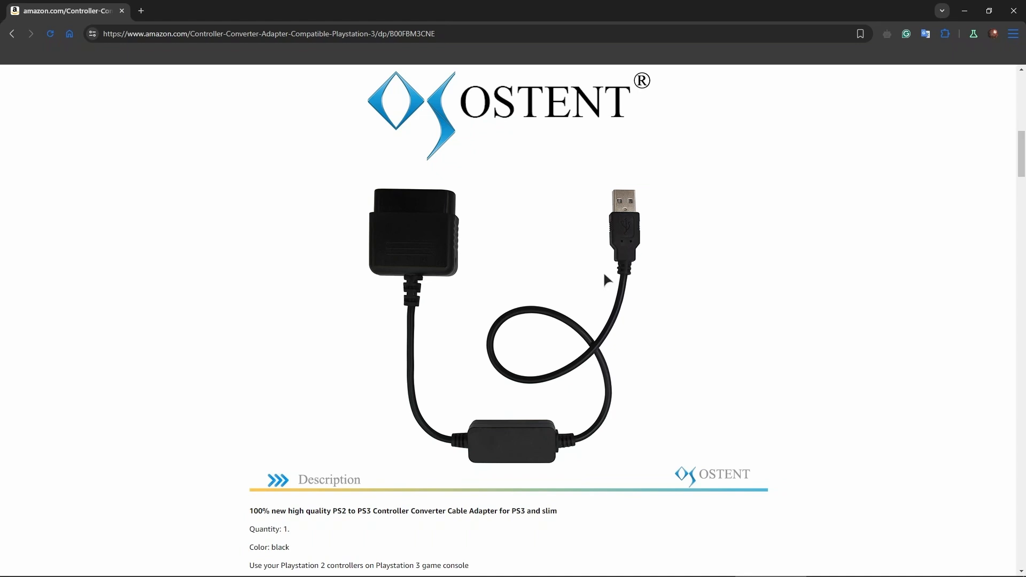
pyautogui.moveTo(609, 274)
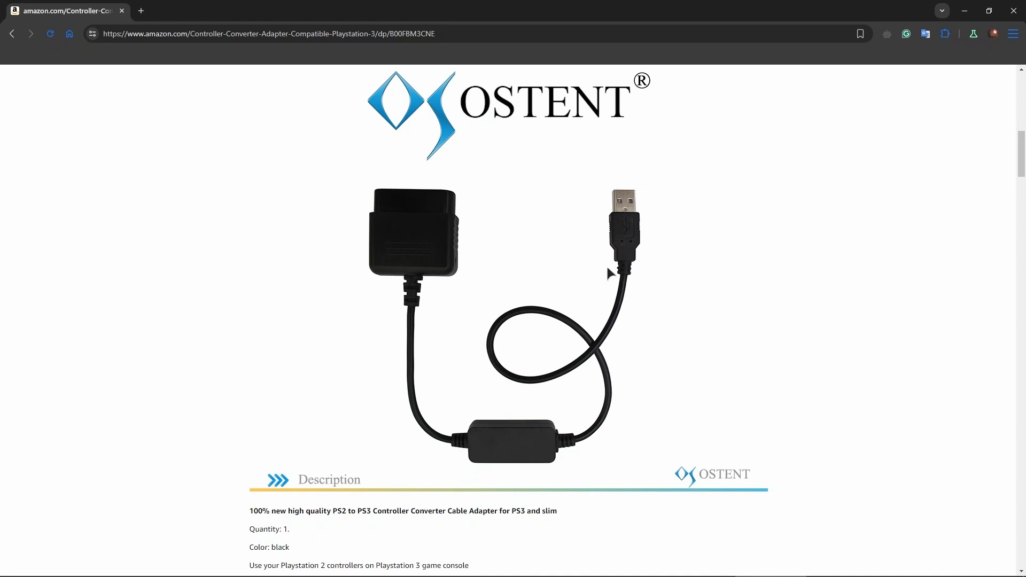
pyautogui.moveTo(640, 265)
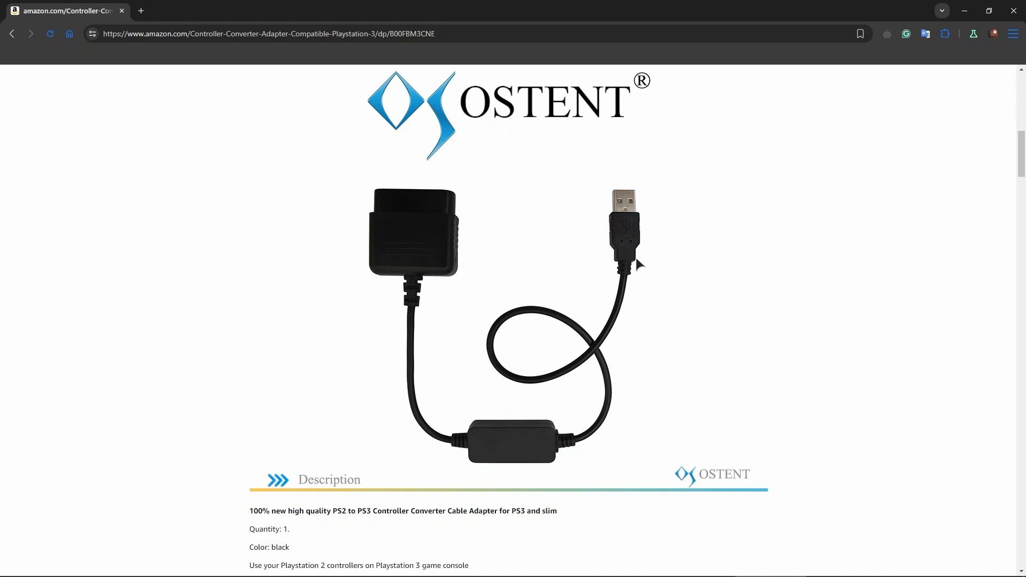
pyautogui.moveTo(702, 370)
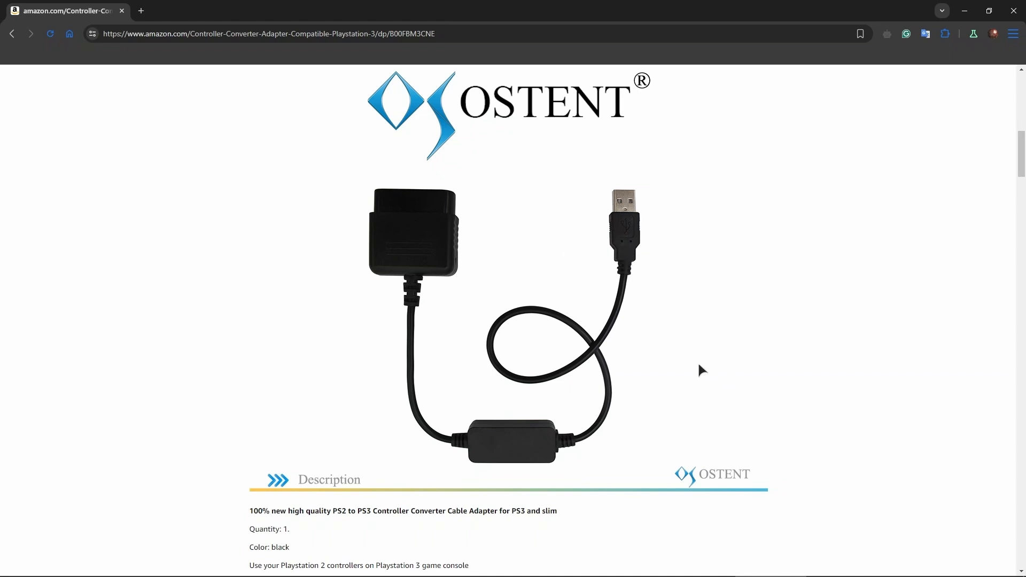
pyautogui.moveTo(513, 317)
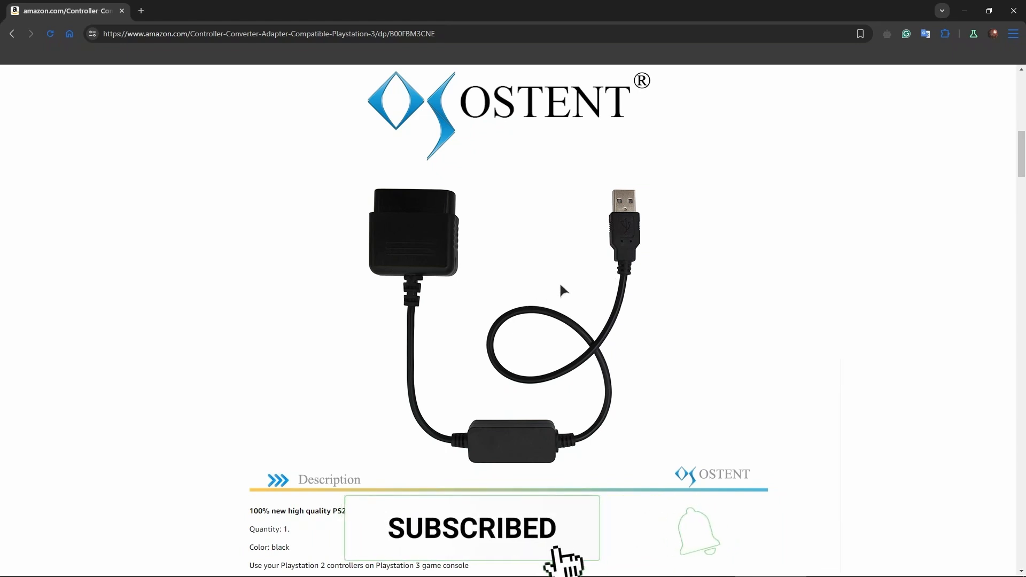
pyautogui.click(697, 530)
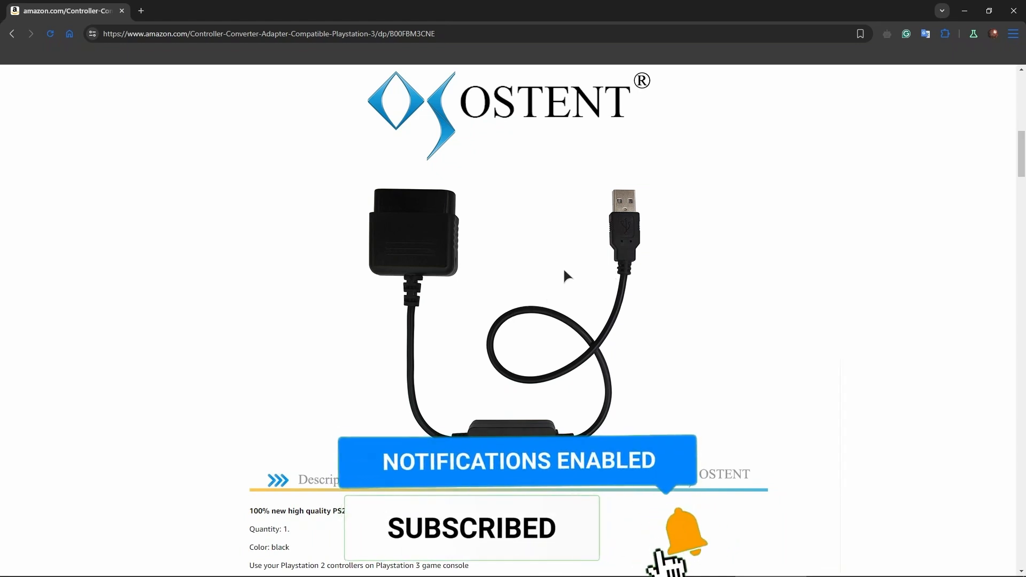